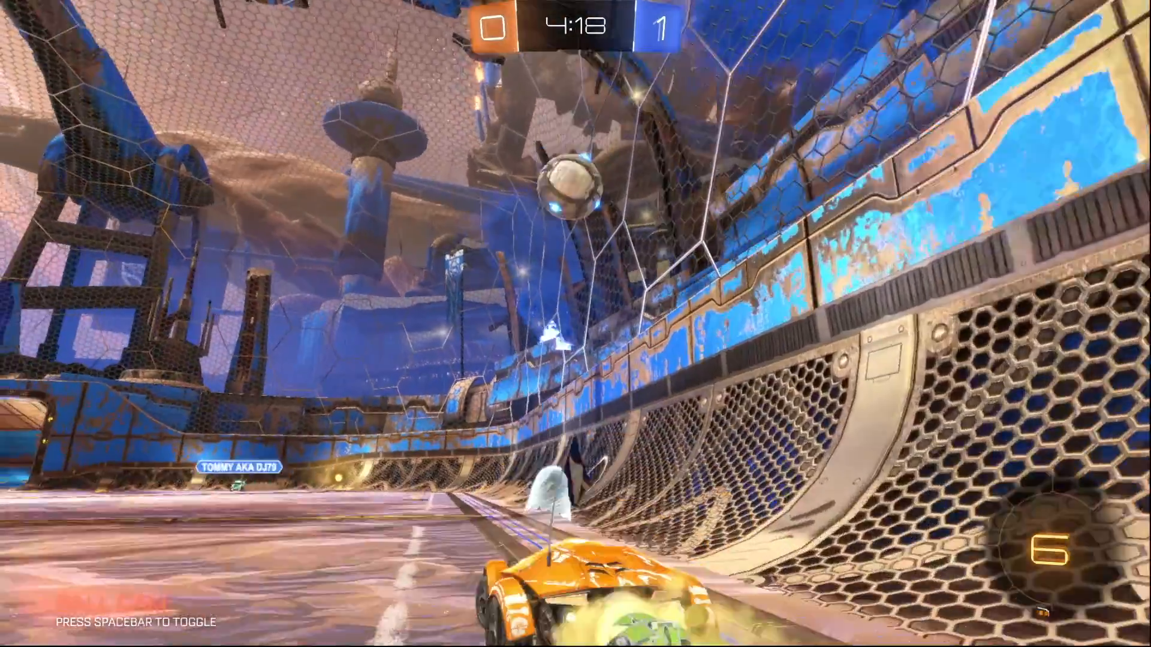
{"action": "key", "text": "space"}
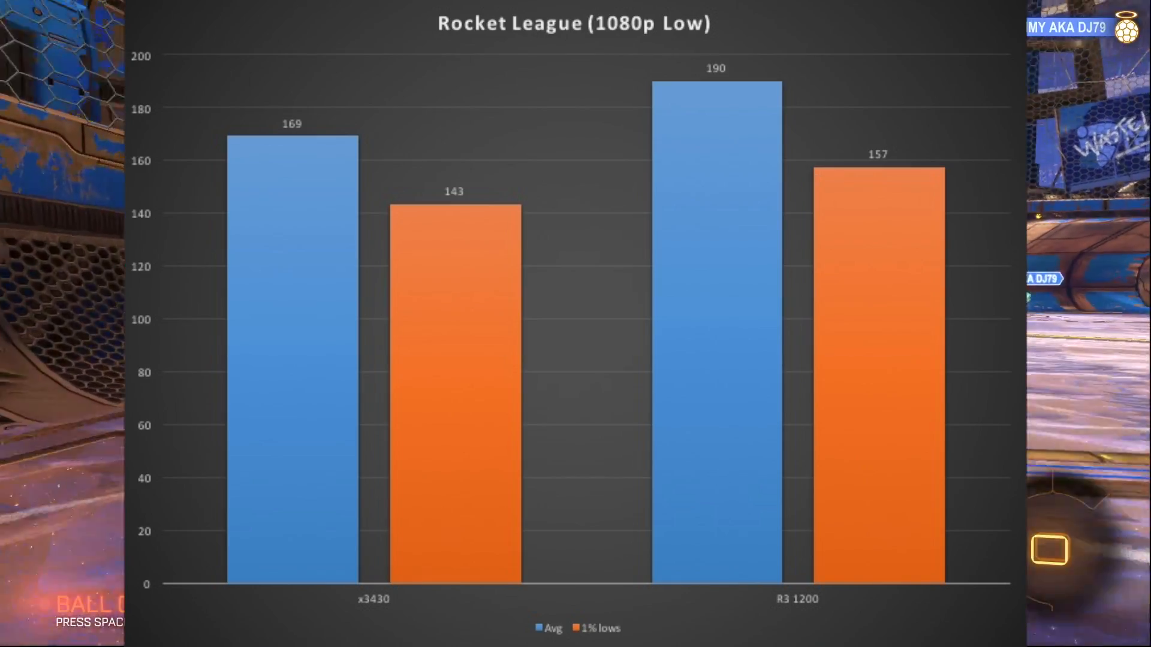
{"action": "key", "text": "space"}
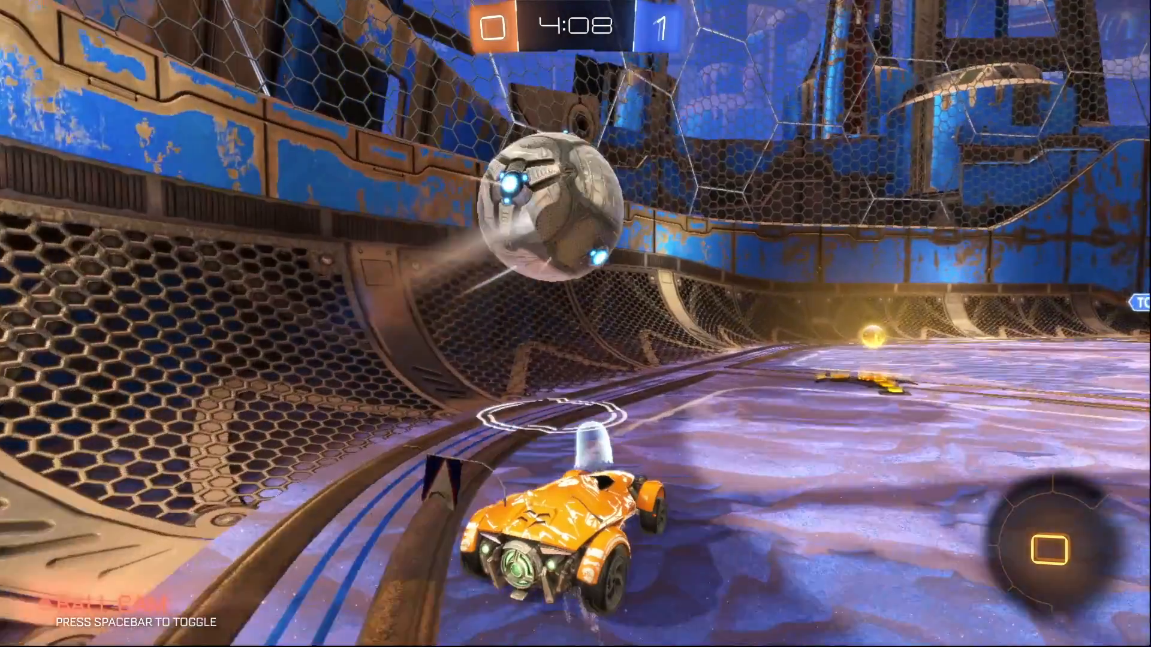